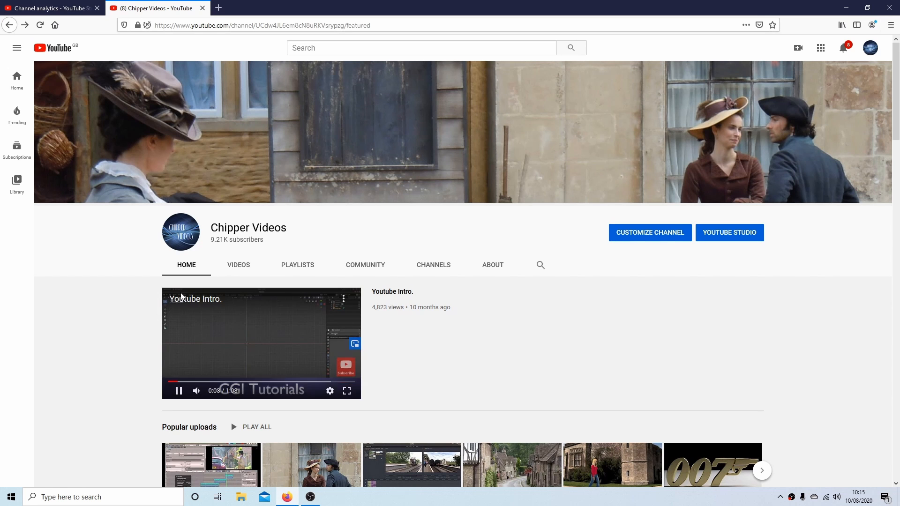
Browse down through the channel's created playlists on its Playlists page.
click(297, 265)
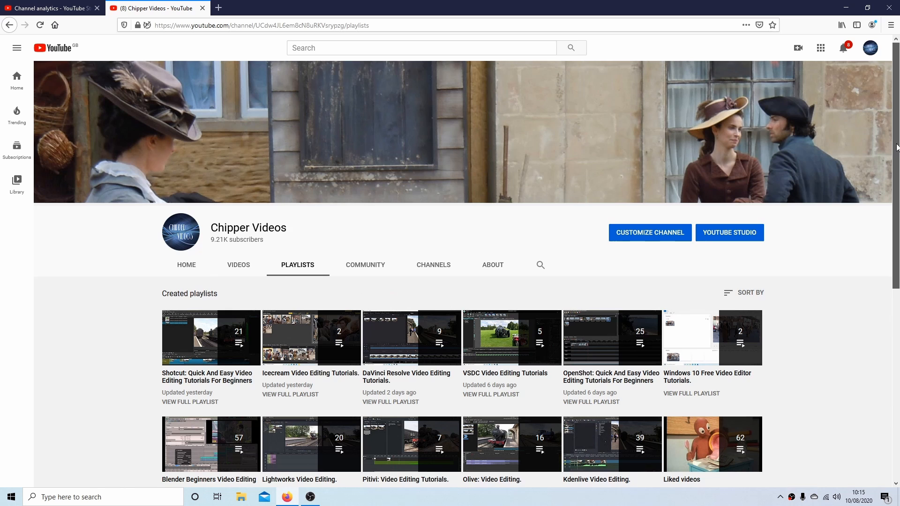
scroll(down, 3)
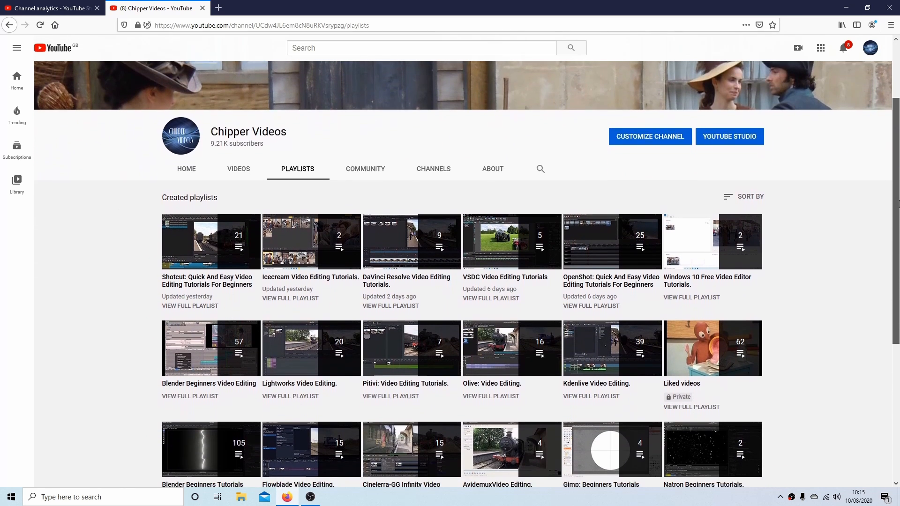
scroll(down, 3)
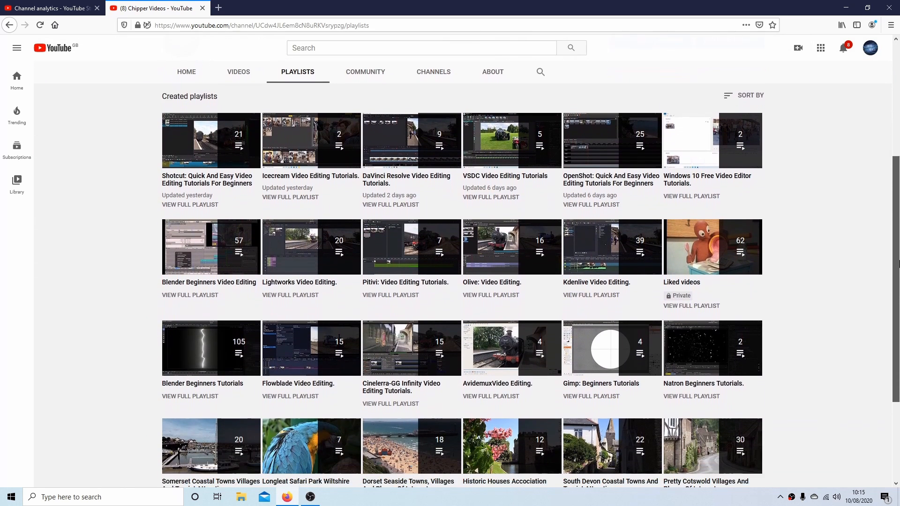
scroll(down, 3)
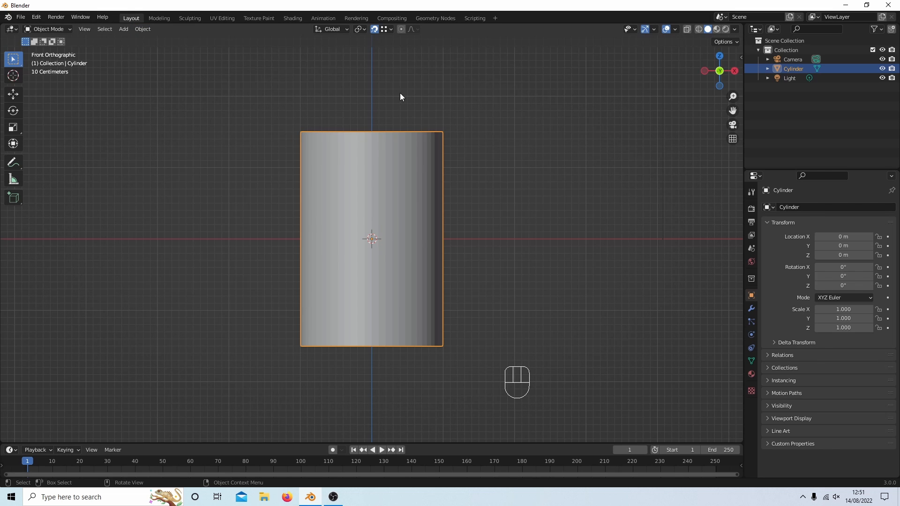
mouse_move(356, 139)
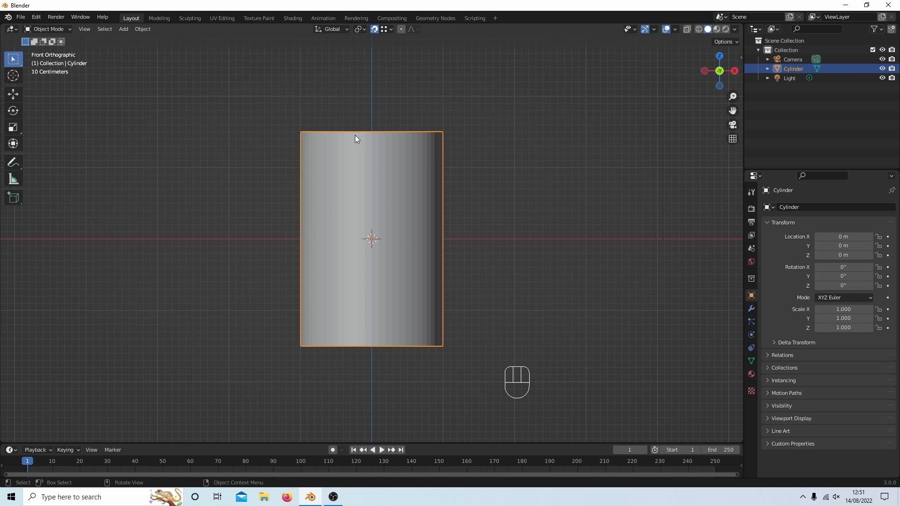
mouse_move(296, 133)
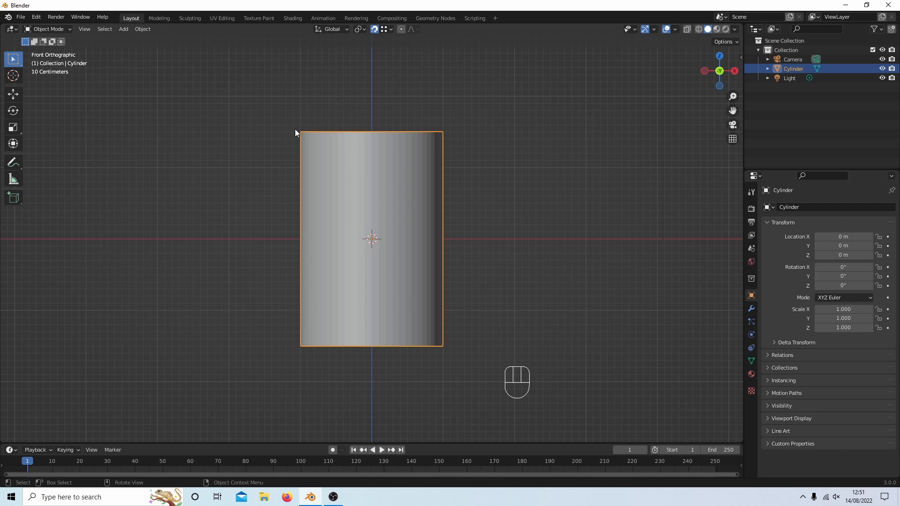
mouse_move(361, 299)
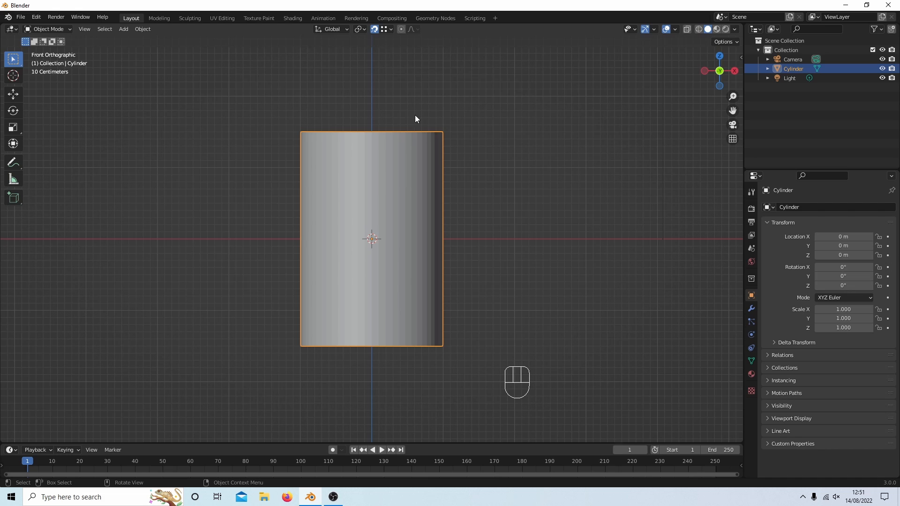
mouse_move(395, 225)
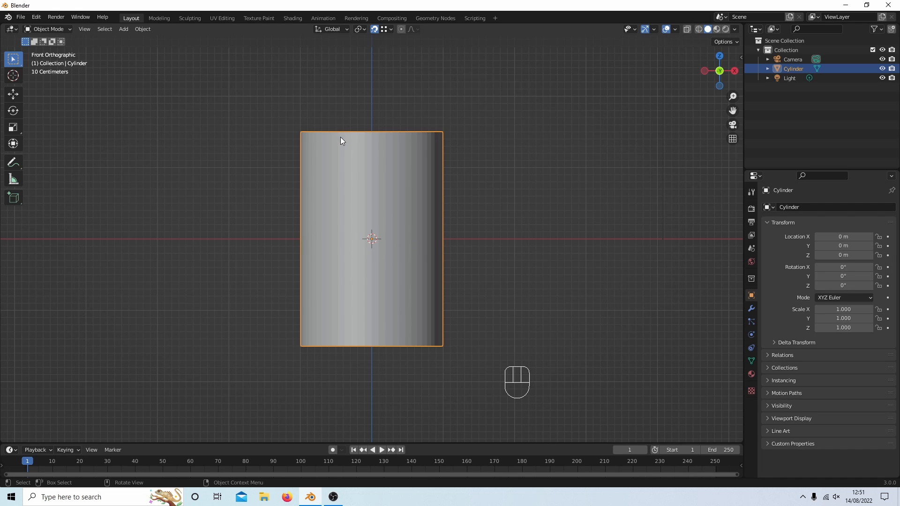
mouse_move(335, 116)
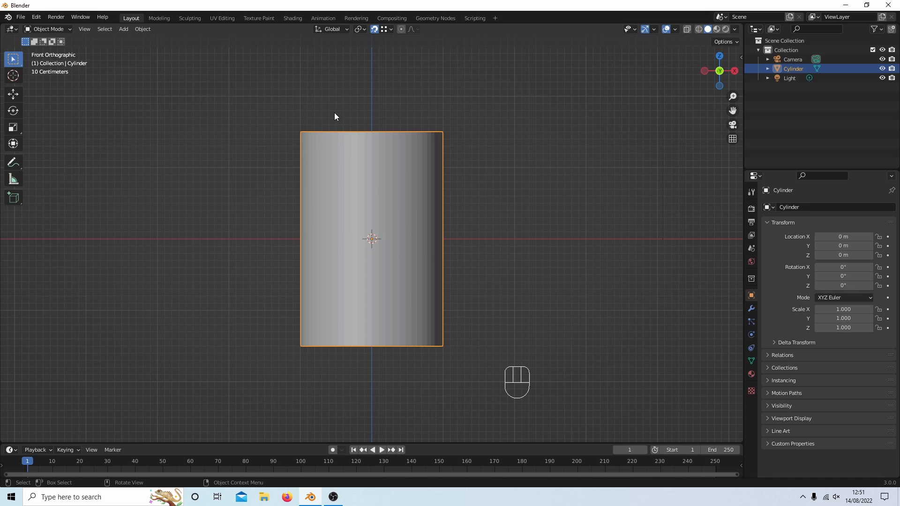
mouse_move(338, 136)
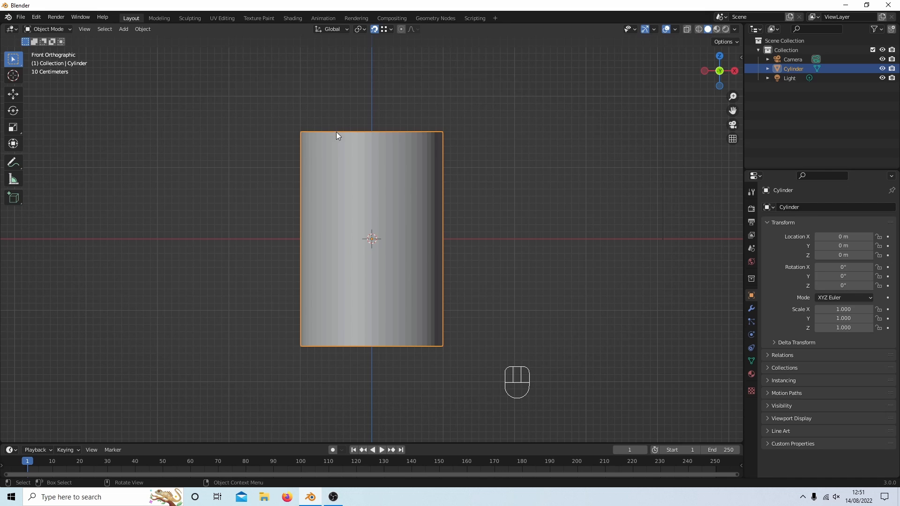
mouse_move(372, 229)
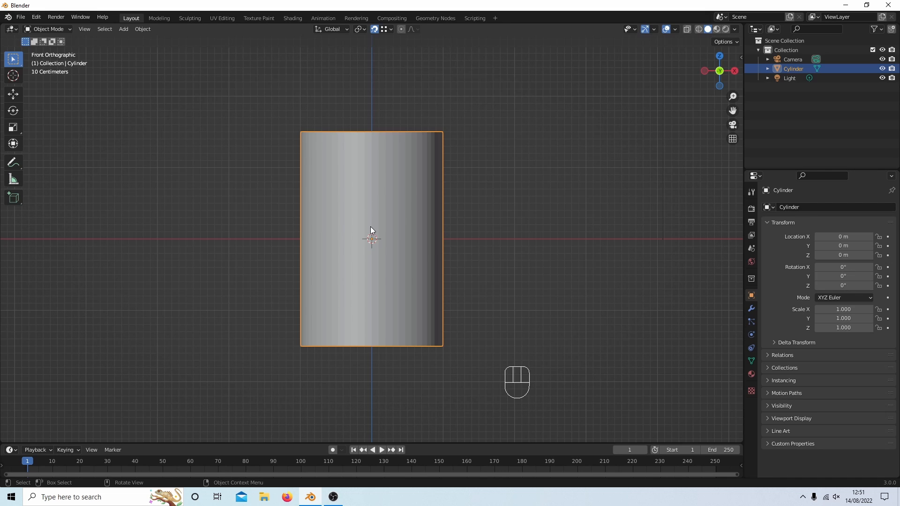
mouse_move(463, 296)
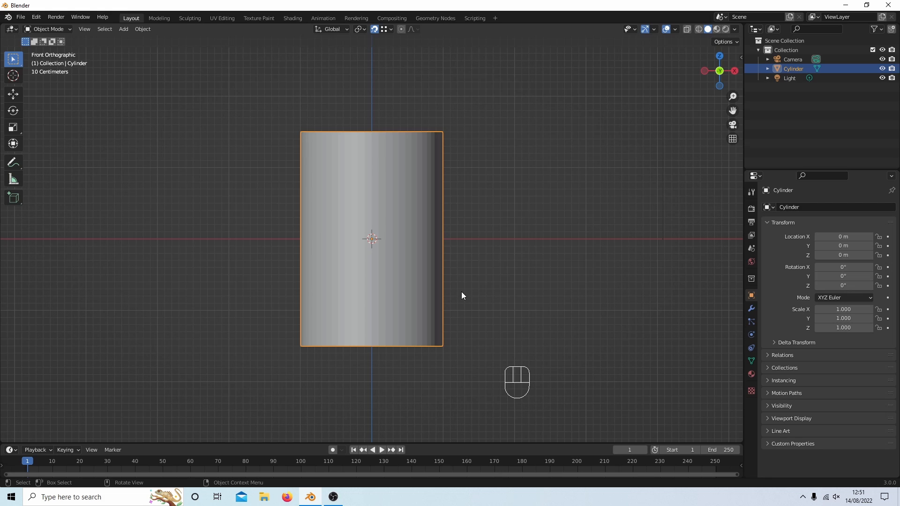
mouse_move(316, 97)
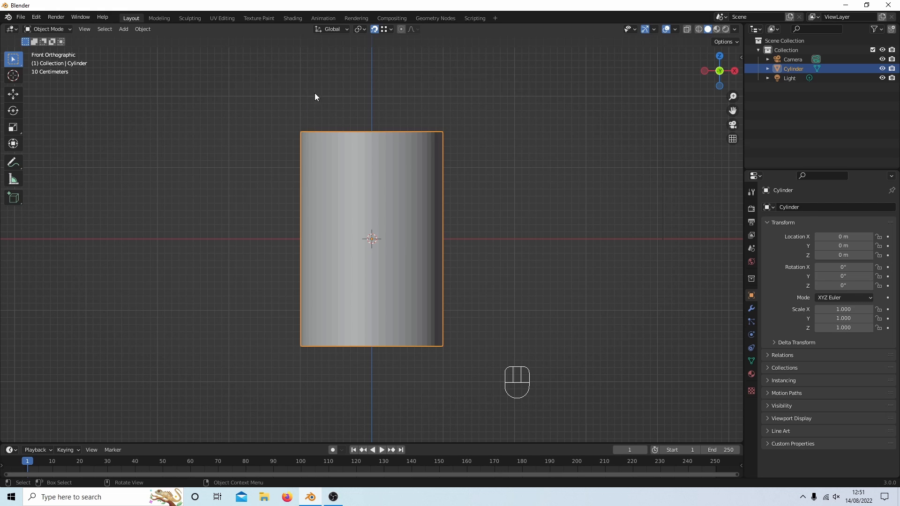
mouse_move(357, 119)
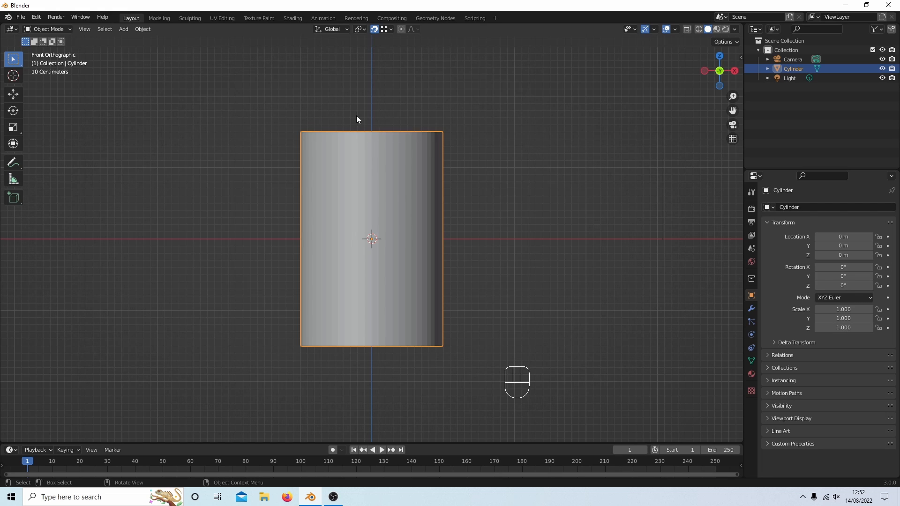
Enter Edit Mode on the cylinder and reveal the Knife/Bisect tool flyout.
key(Tab)
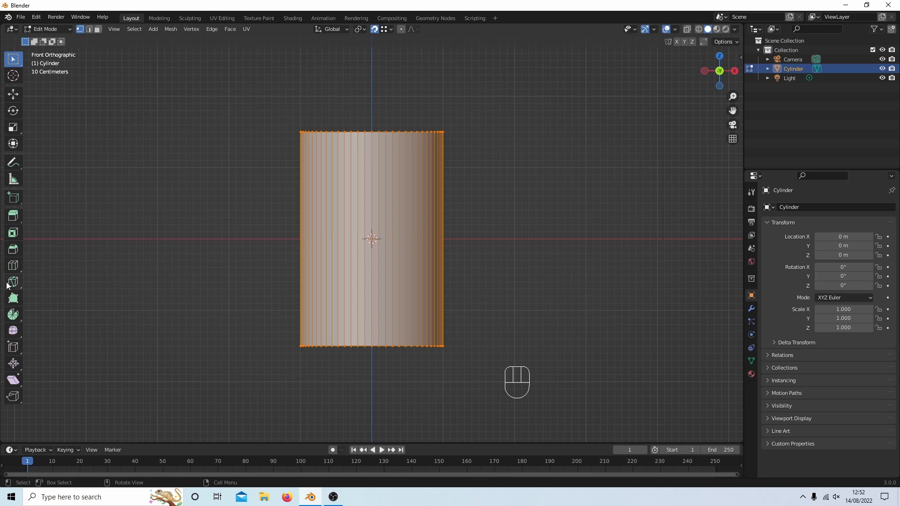
mouse_move(12, 265)
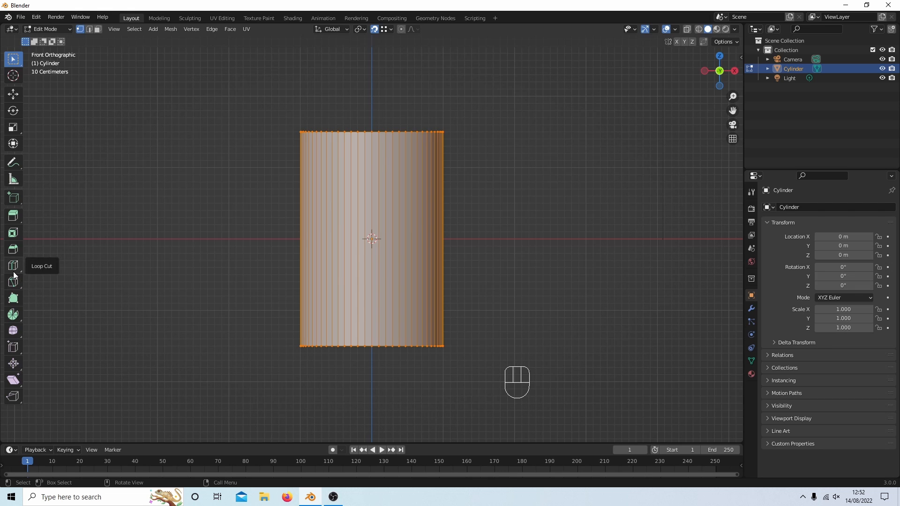
mouse_move(12, 282)
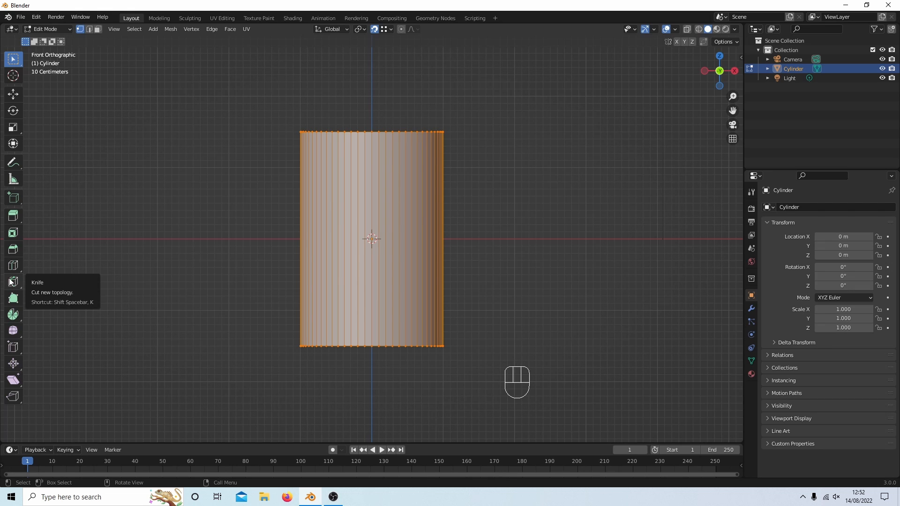
click(12, 282)
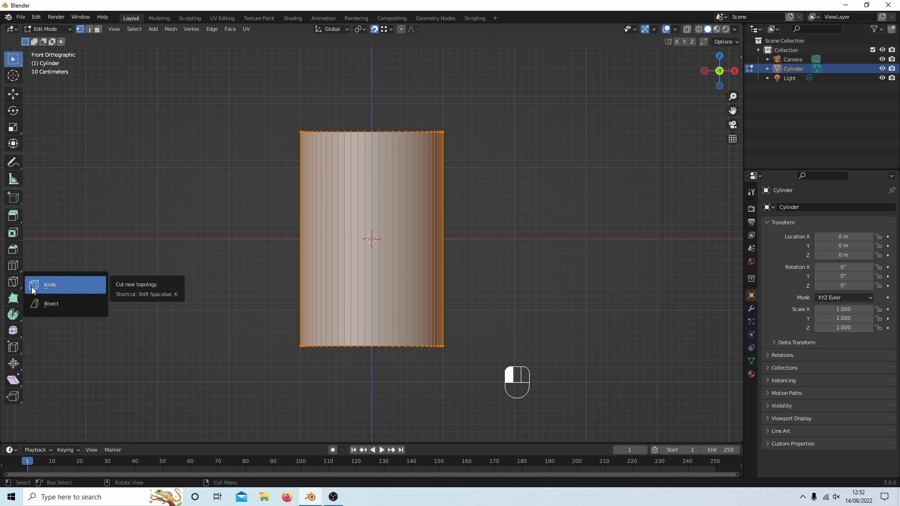
mouse_move(71, 308)
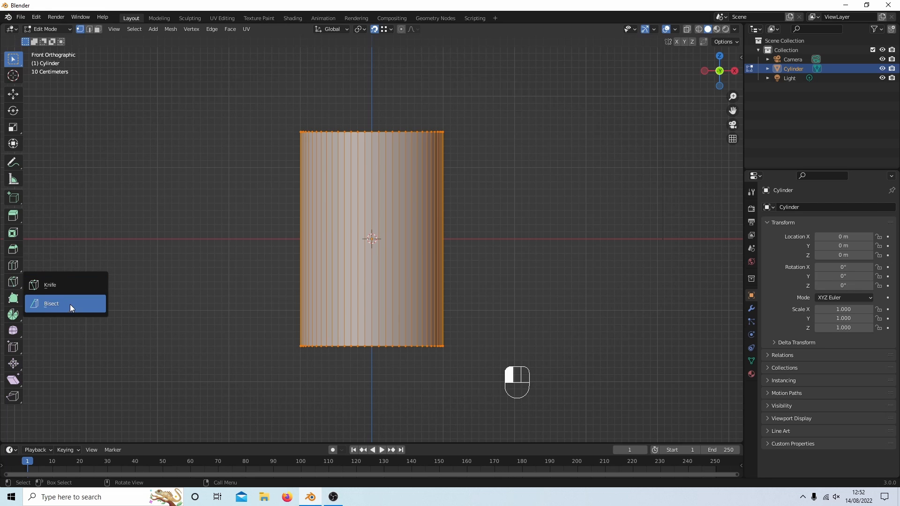
mouse_move(67, 311)
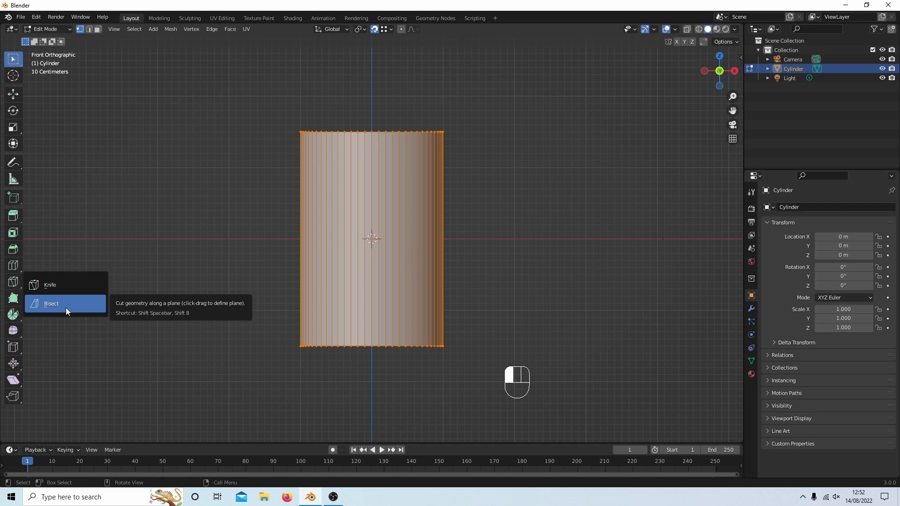
Bisect the cylinder with a steep diagonal line from top to lower right and rip along it.
click(51, 304)
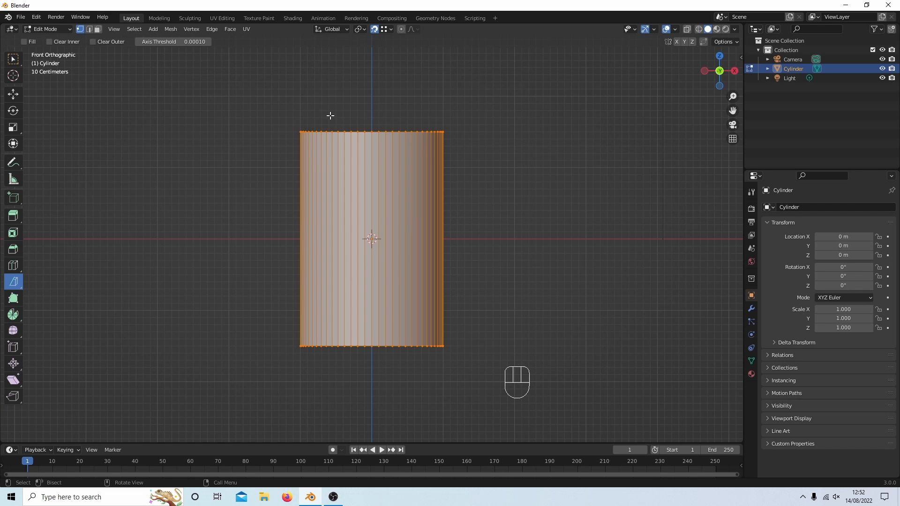
mouse_move(336, 108)
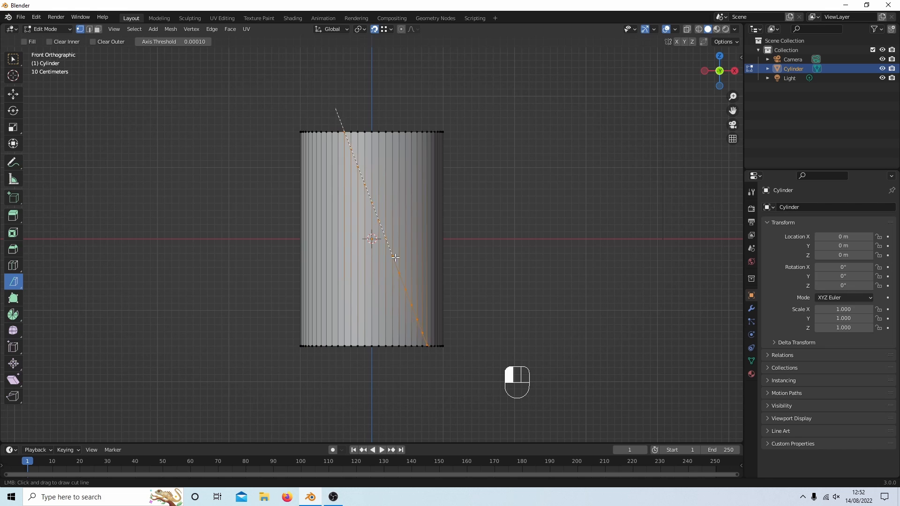
drag(395, 258, 463, 357)
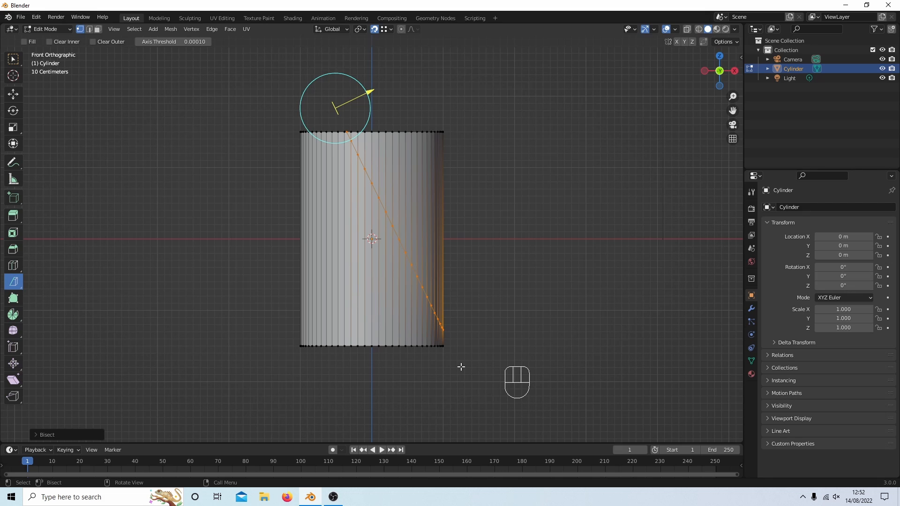
key(v)
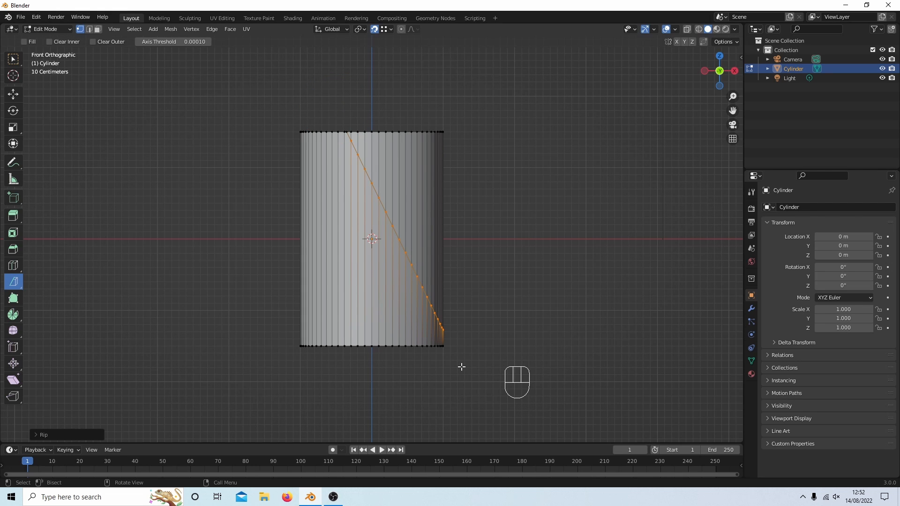
Select all geometry for a second shallower bisect, reselect all and bring up the Separate menu.
key(a)
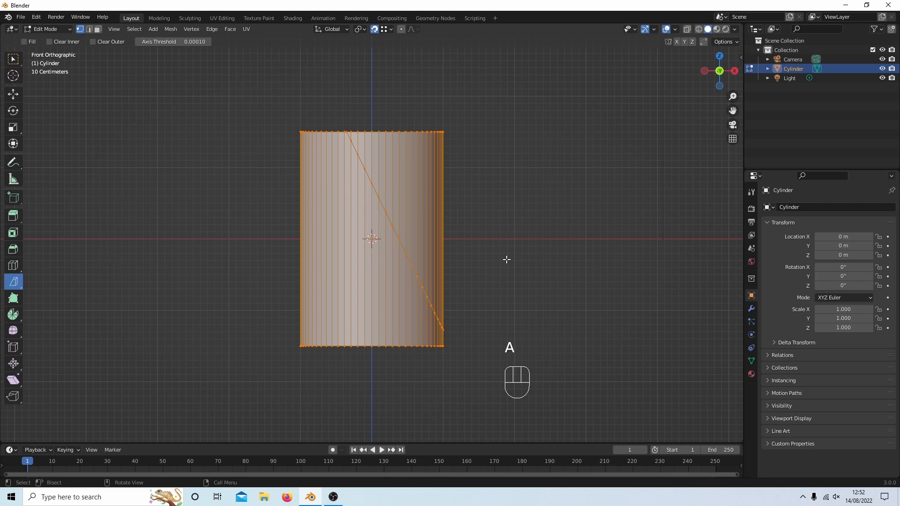
mouse_move(261, 200)
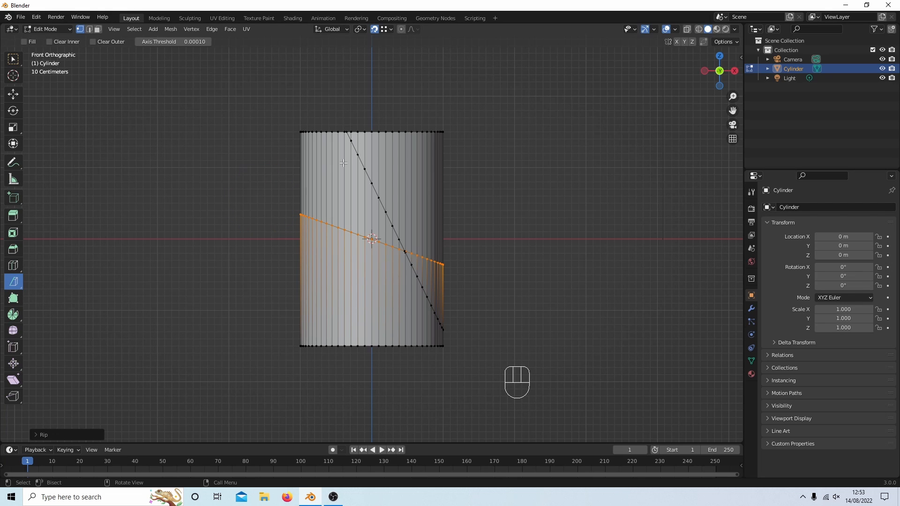
mouse_move(416, 159)
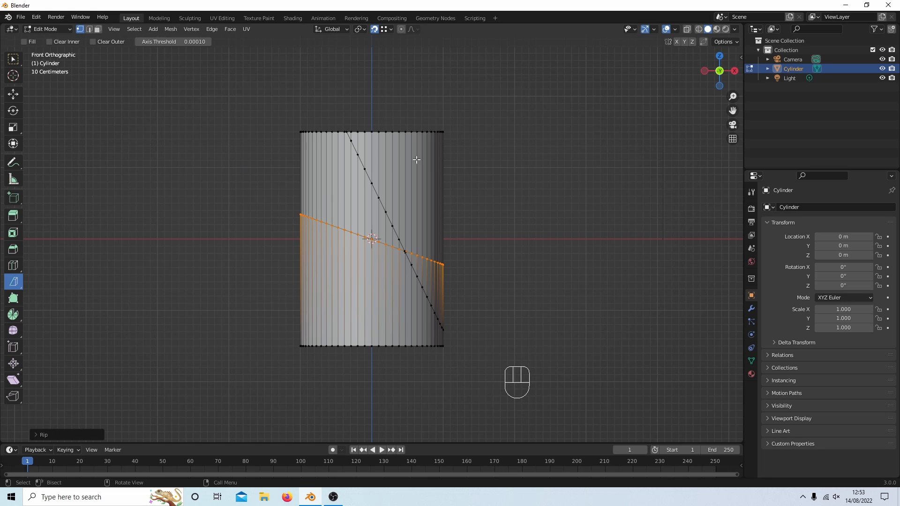
mouse_move(352, 186)
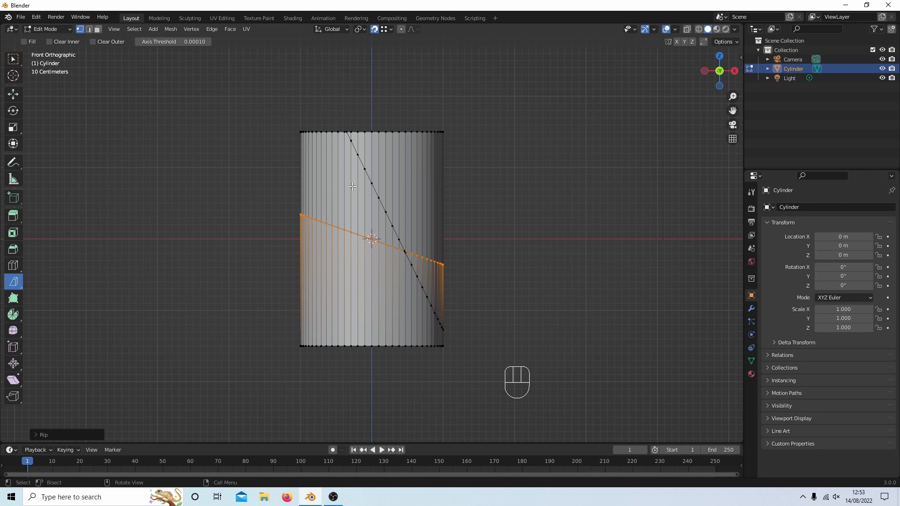
key(a)
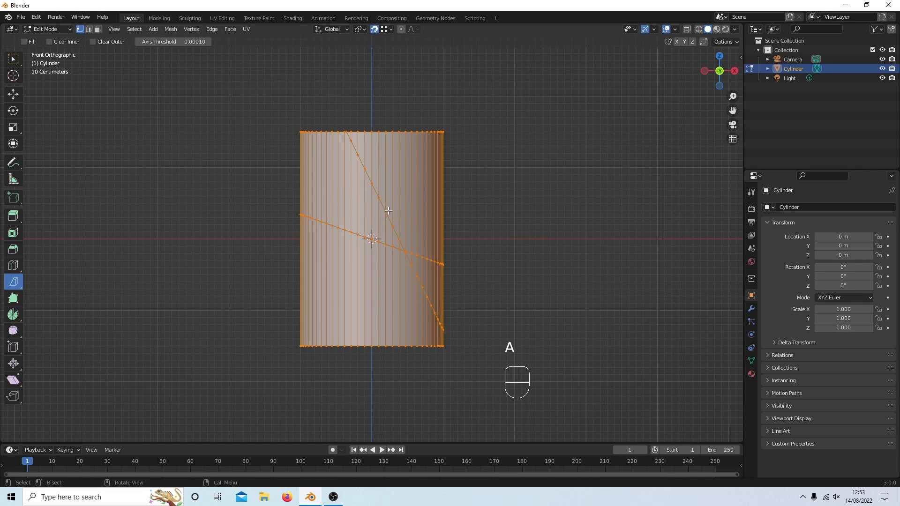
key(P)
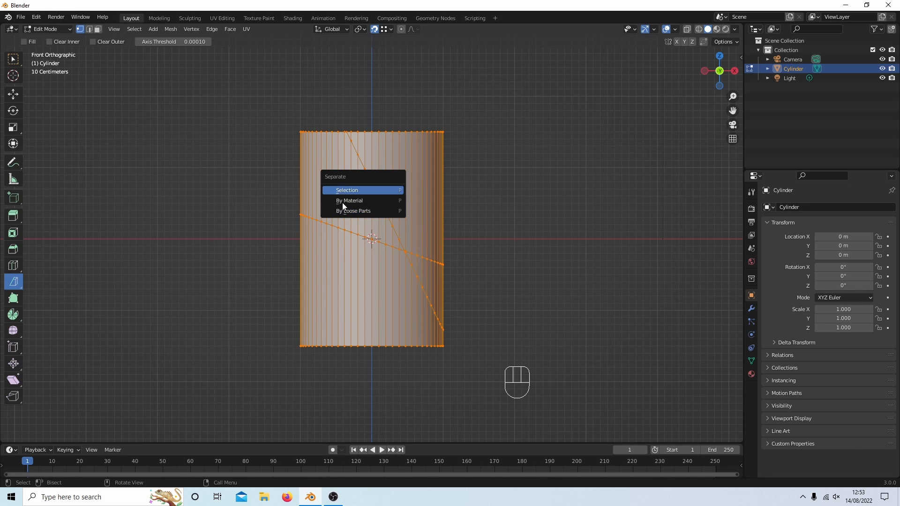
mouse_move(353, 211)
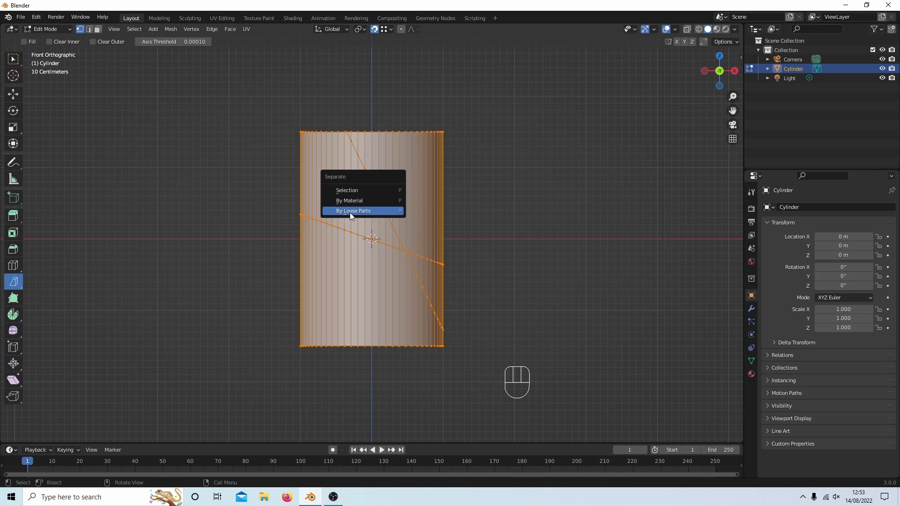
Separate the cut cylinder By Loose Parts and return to Object Mode.
click(353, 211)
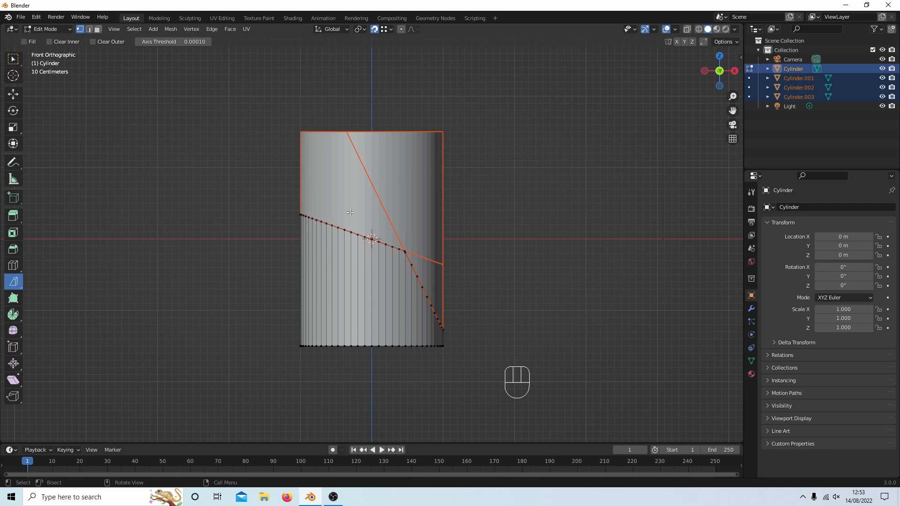
key(Tab)
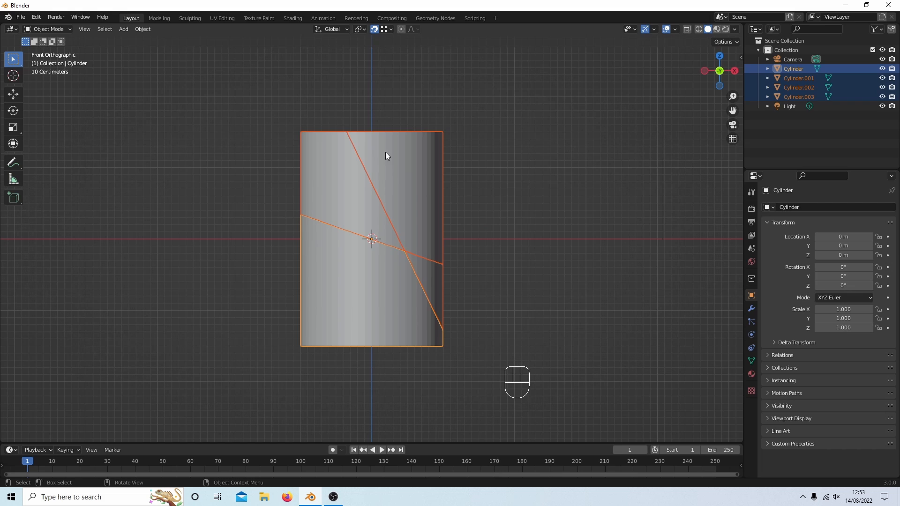
mouse_move(339, 189)
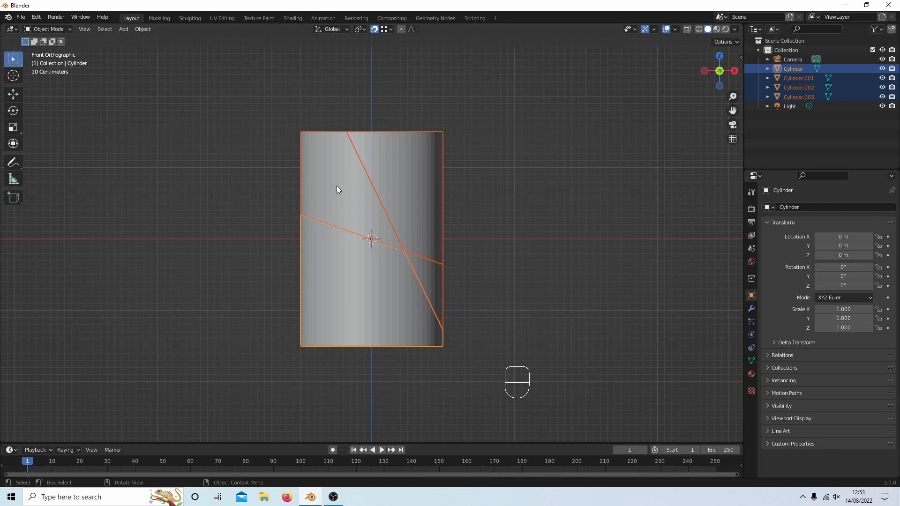
Select the lower-left, top-left and small lower-right pieces, join them and enter Edit Mode.
click(799, 87)
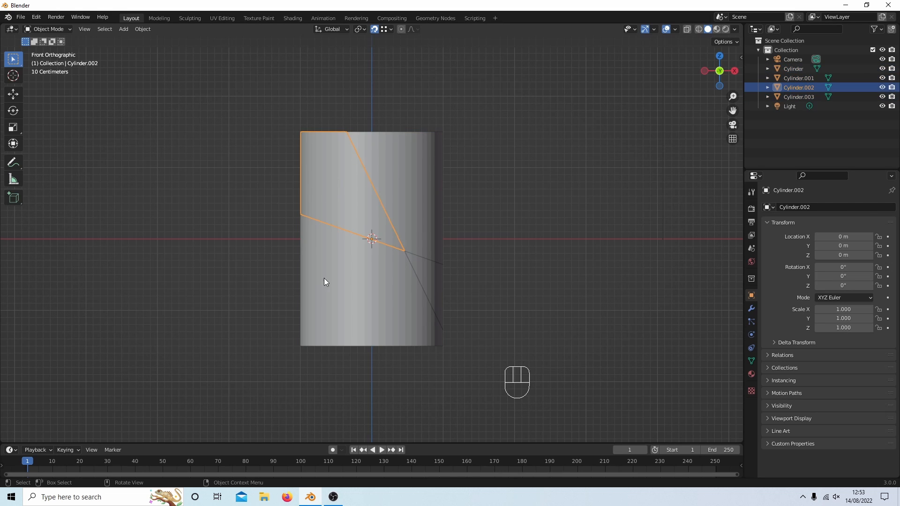
click(433, 282)
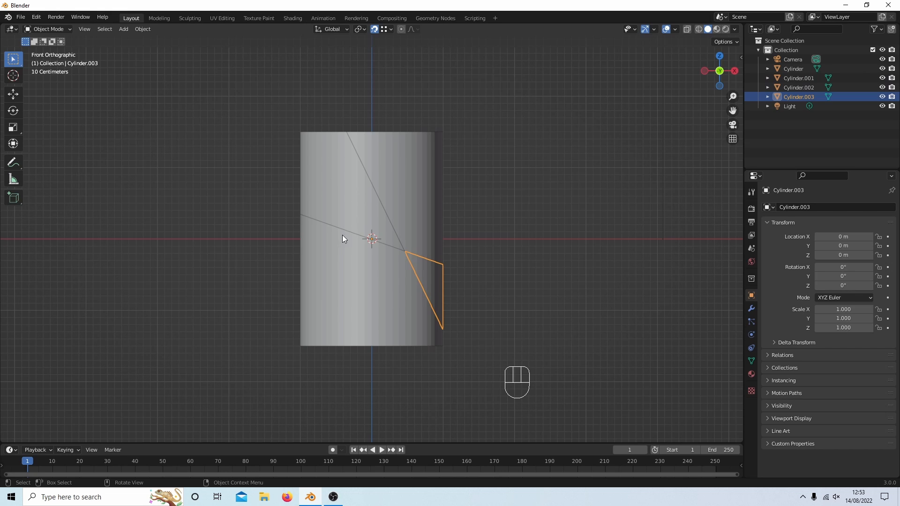
mouse_move(421, 183)
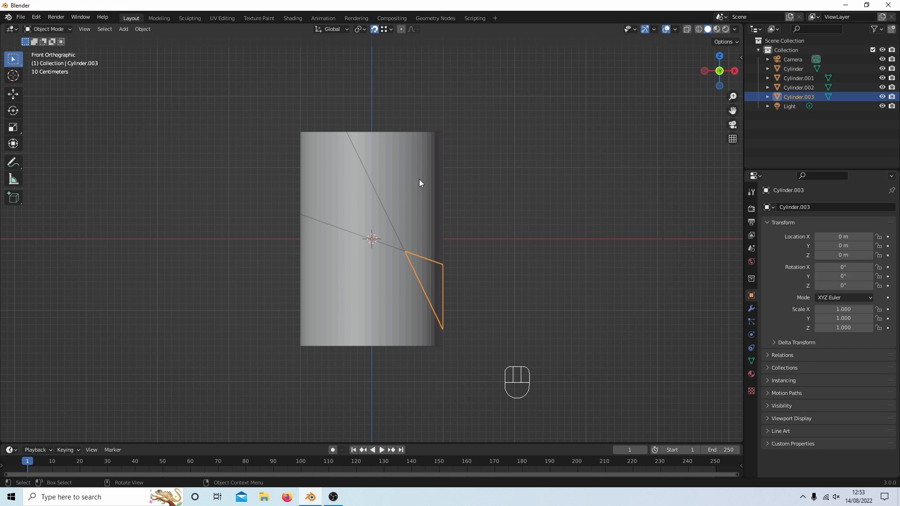
click(798, 87)
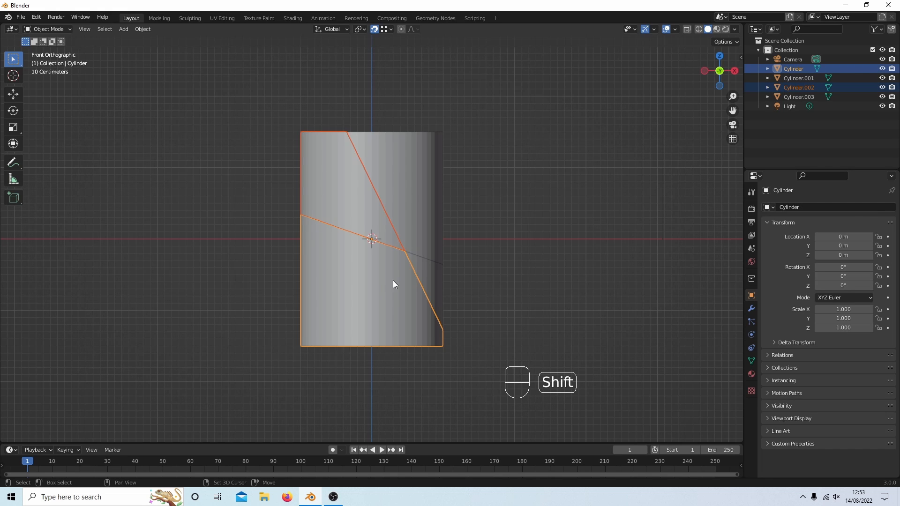
click(798, 97)
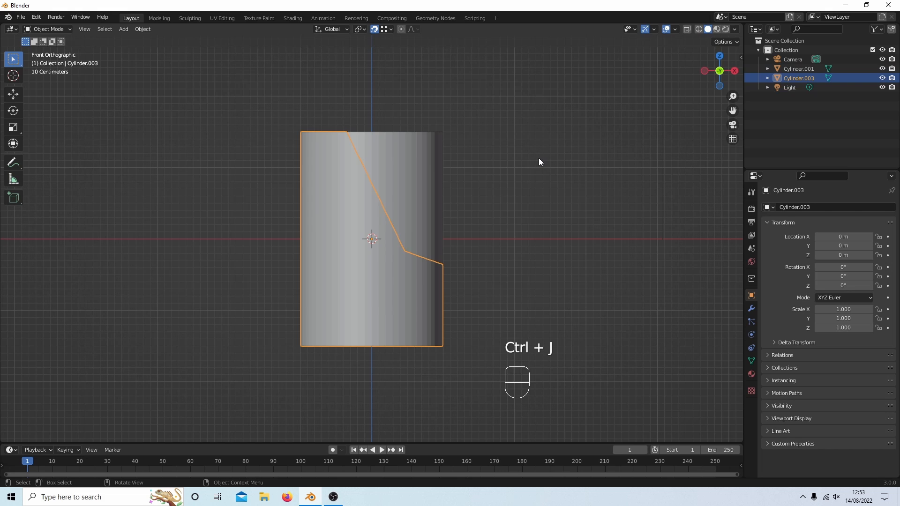
key(Tab)
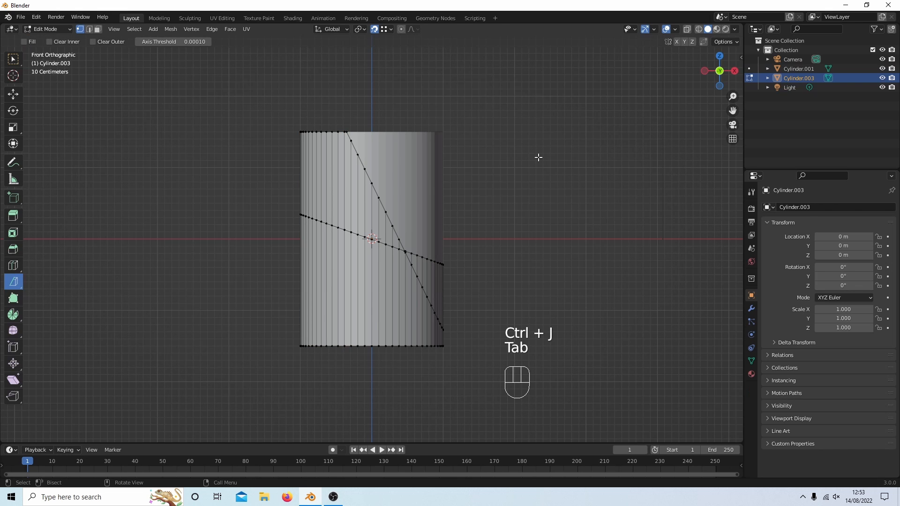
Select all vertices of the joined piece and merge them By Distance to weld the seams.
key(A)
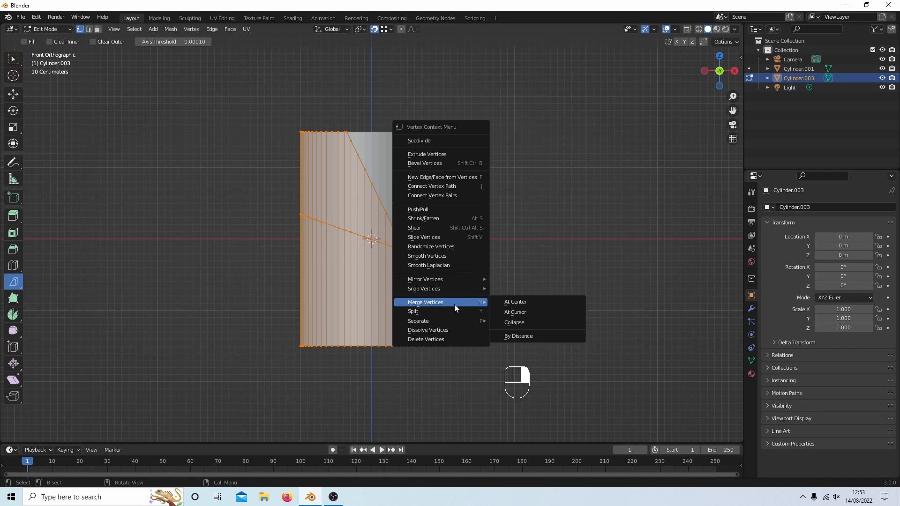
mouse_move(536, 337)
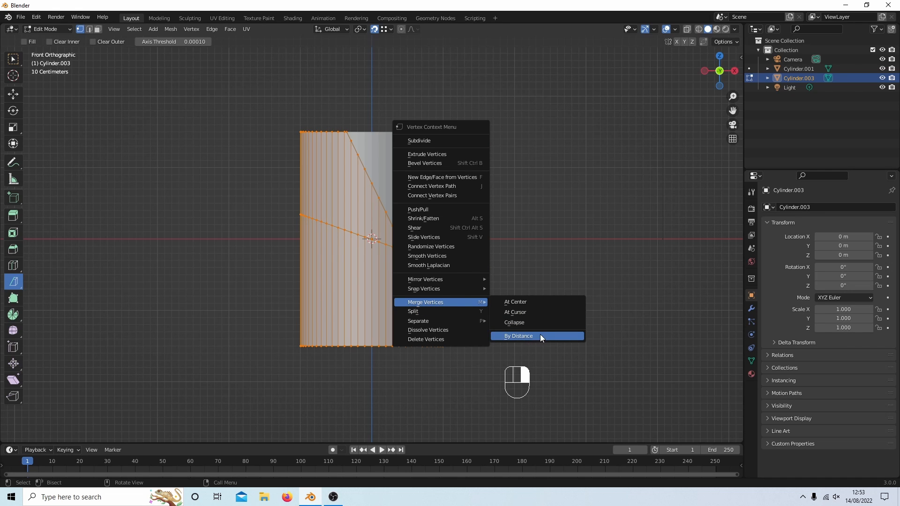
click(518, 336)
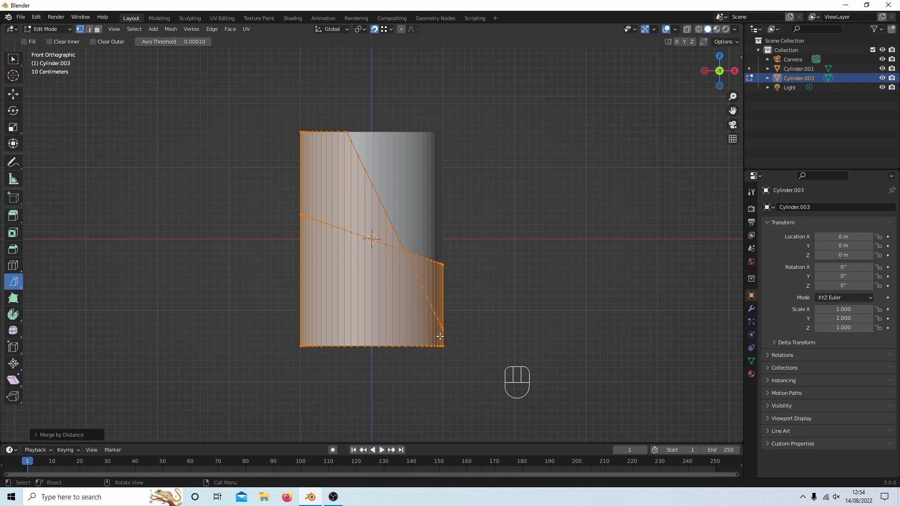
mouse_move(366, 123)
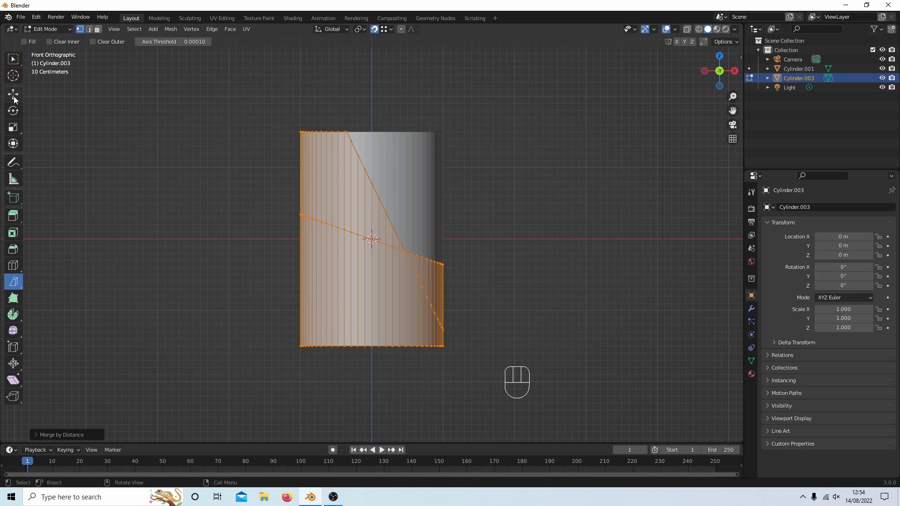
Activate the Move tool and orbit to inspect the open cut rim of Cylinder.003.
click(13, 94)
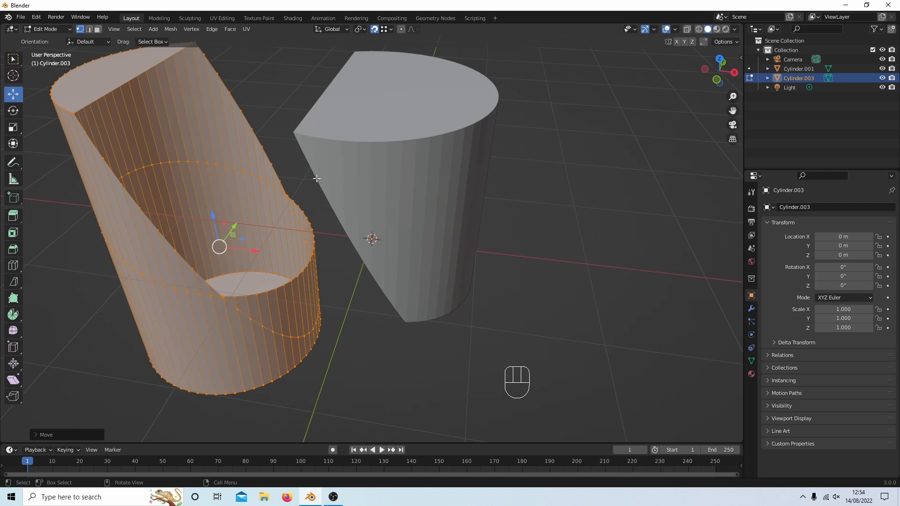
key(shift)
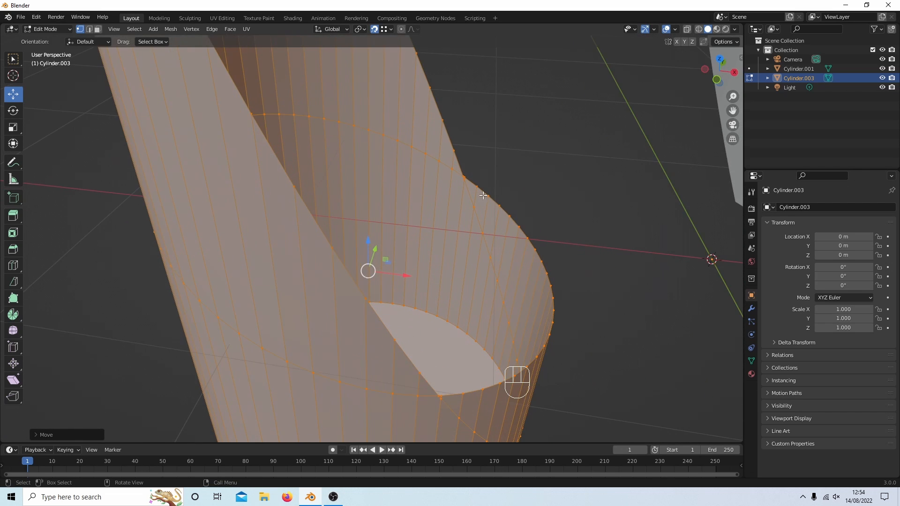
drag(483, 195, 531, 171)
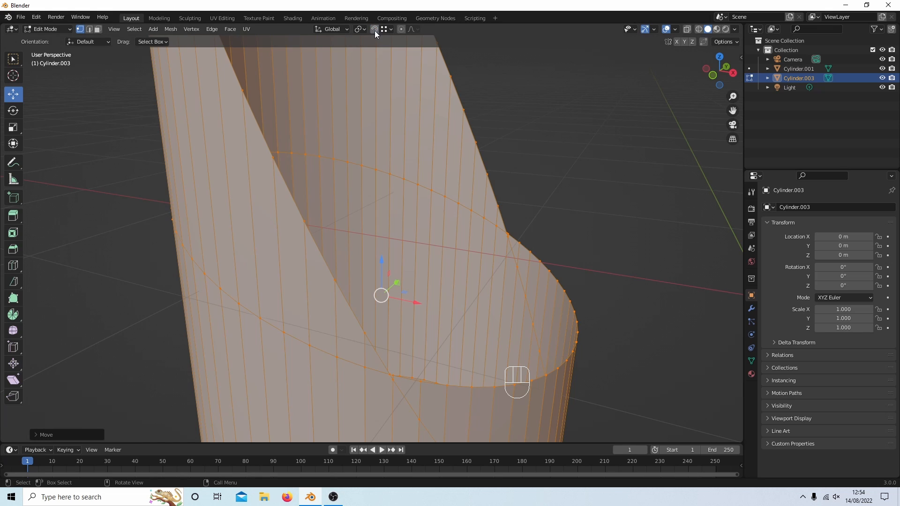
mouse_move(374, 29)
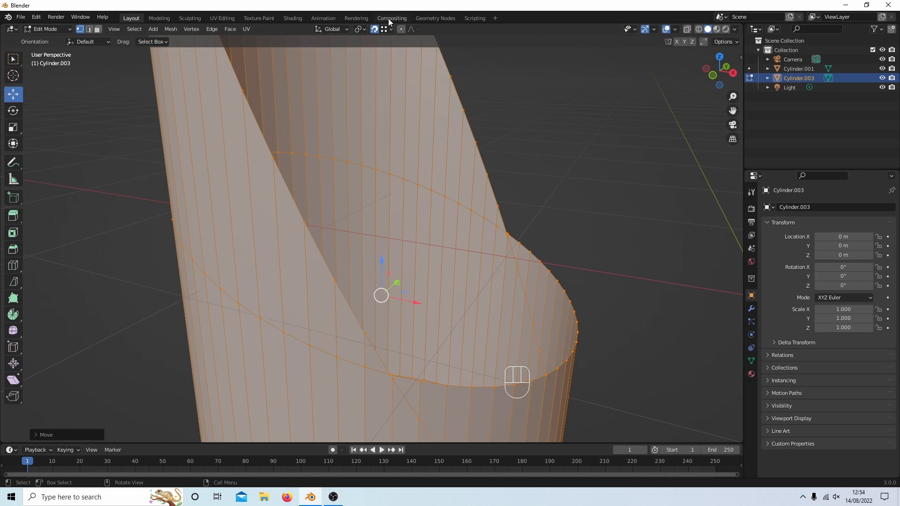
Set snapping to Vertex and select the stray corner vertex where the two cuts meet.
click(391, 29)
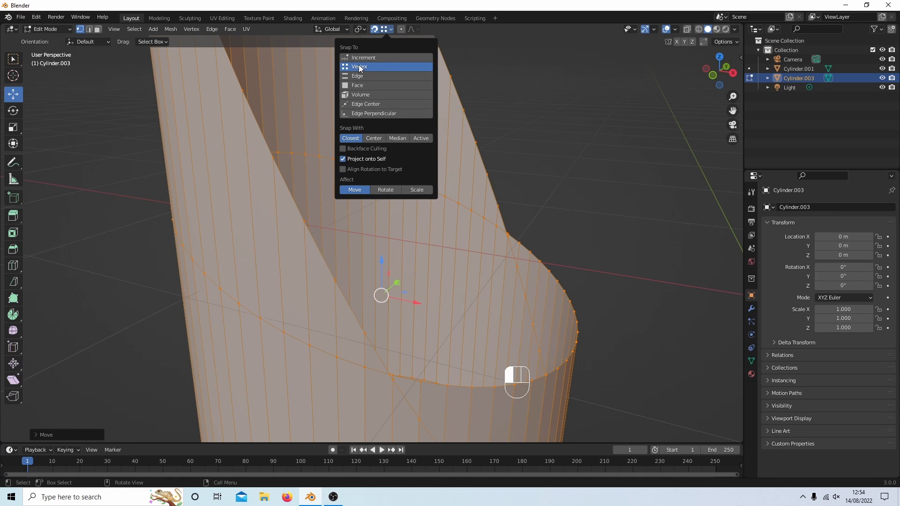
click(360, 66)
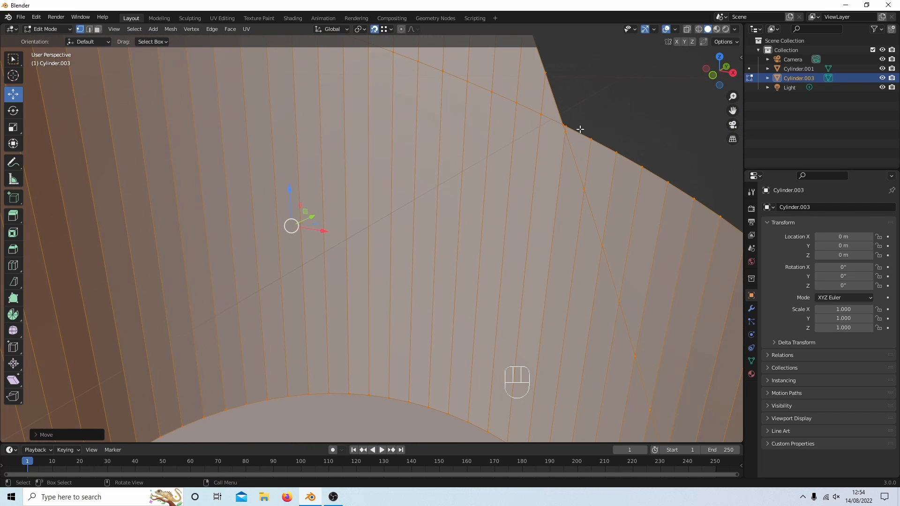
click(564, 125)
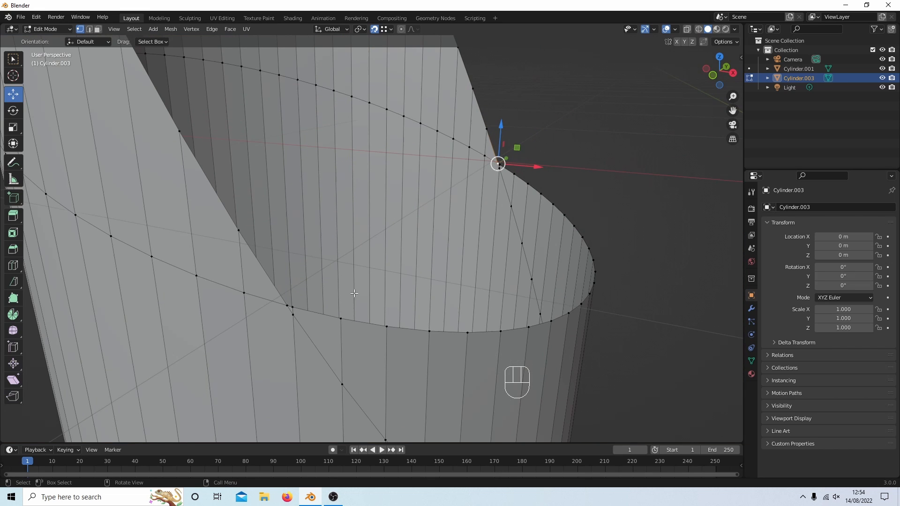
mouse_move(285, 308)
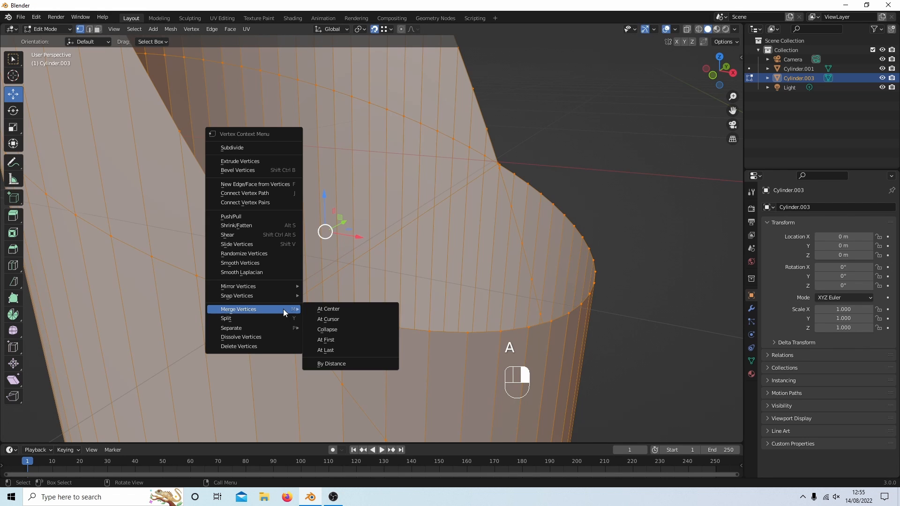
Merge the doubled vertex By Distance, select all and fill the open slanted cut with a face.
click(331, 363)
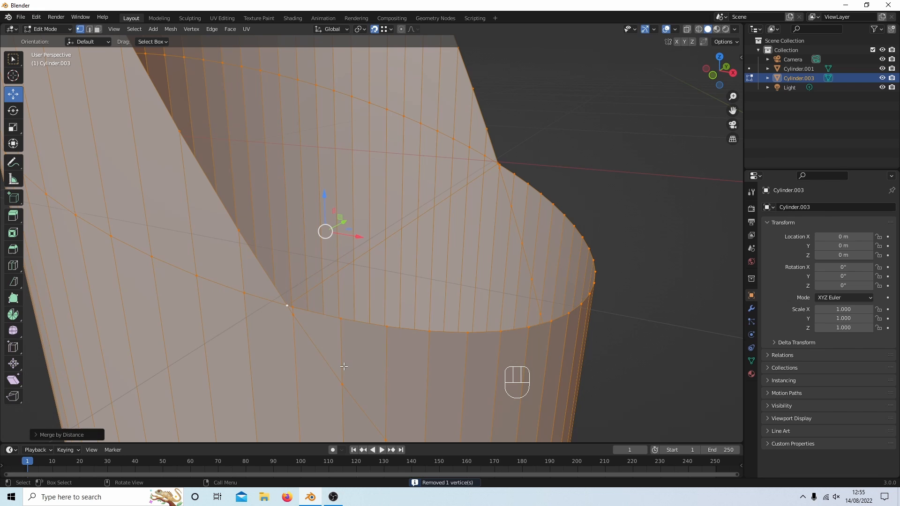
mouse_move(287, 305)
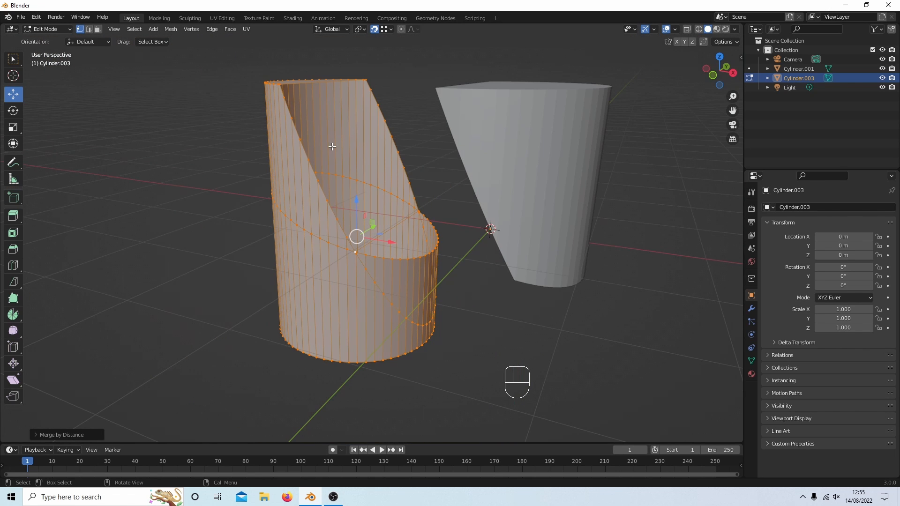
key(a)
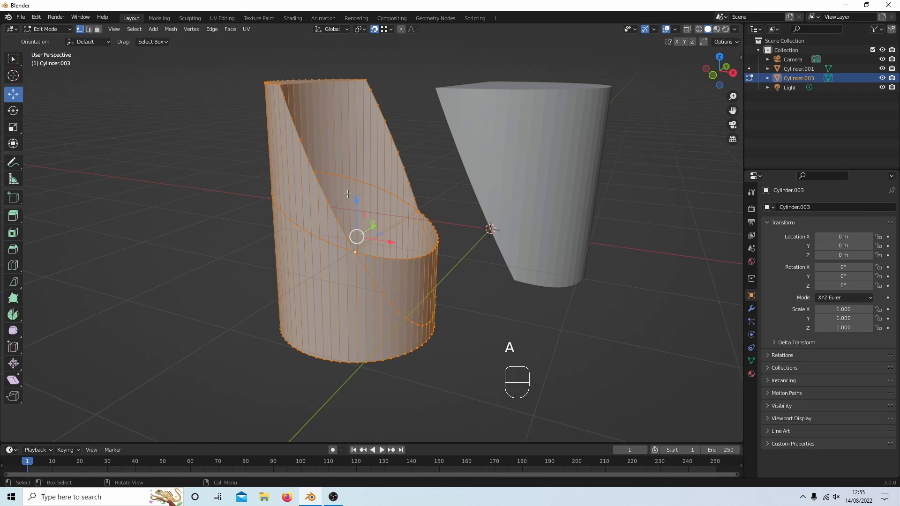
key(F)
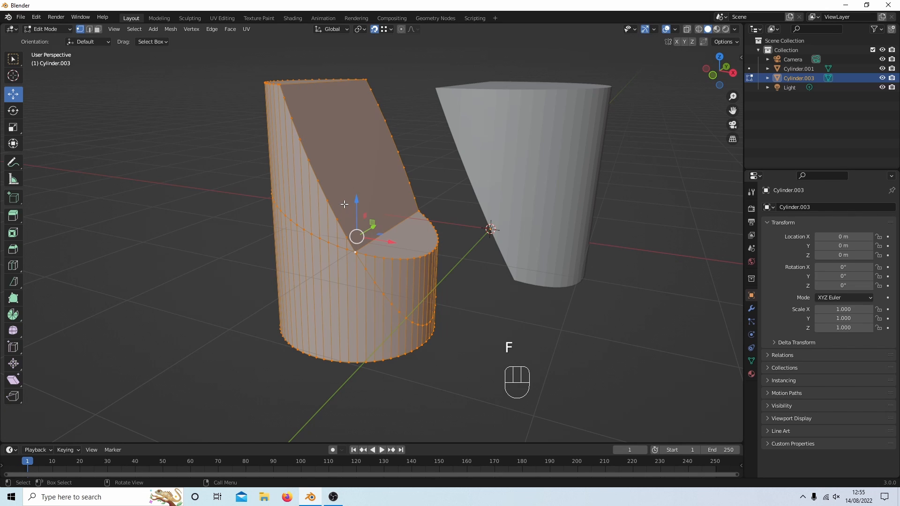
mouse_move(391, 87)
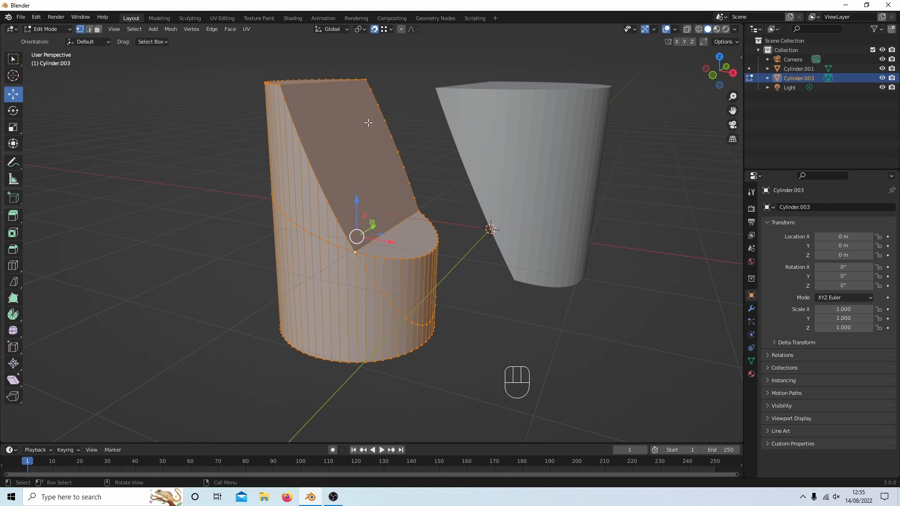
Switch to editing Cylinder.001's mesh and select all its vertices from a corner on the cut edge.
key(Tab)
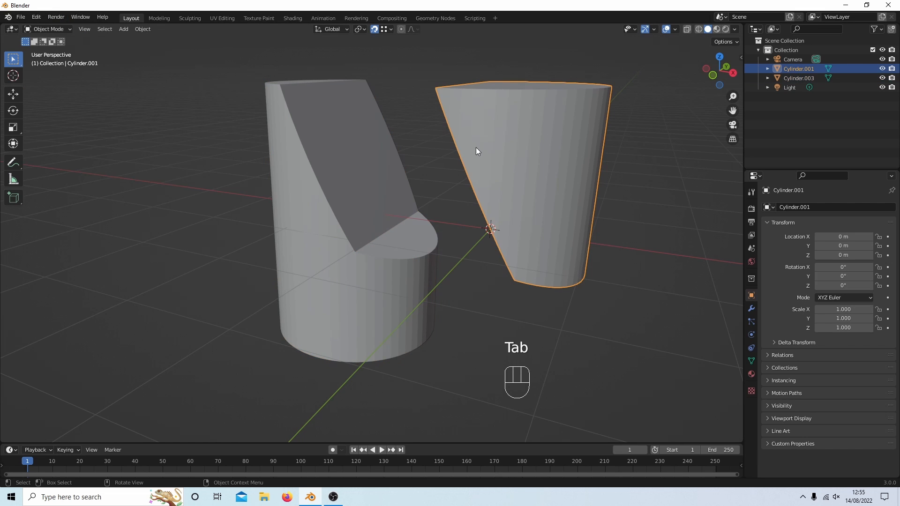
key(Tab)
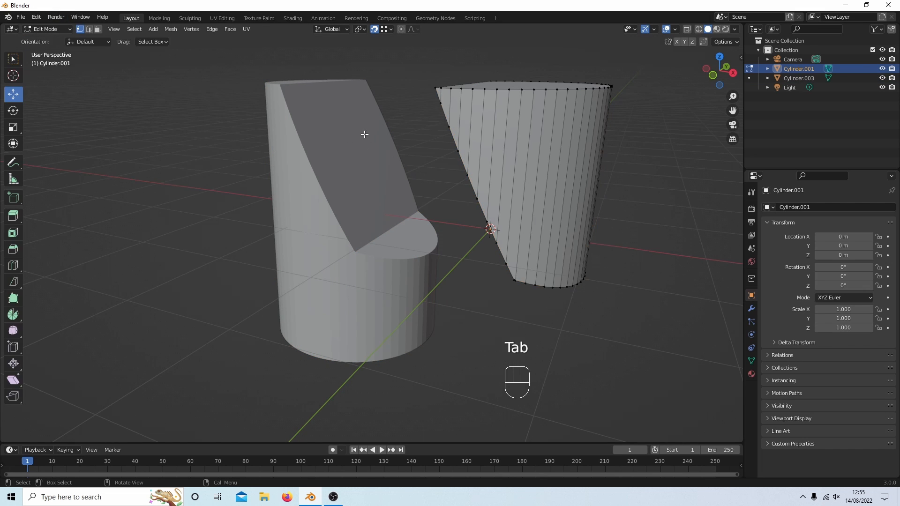
mouse_move(535, 178)
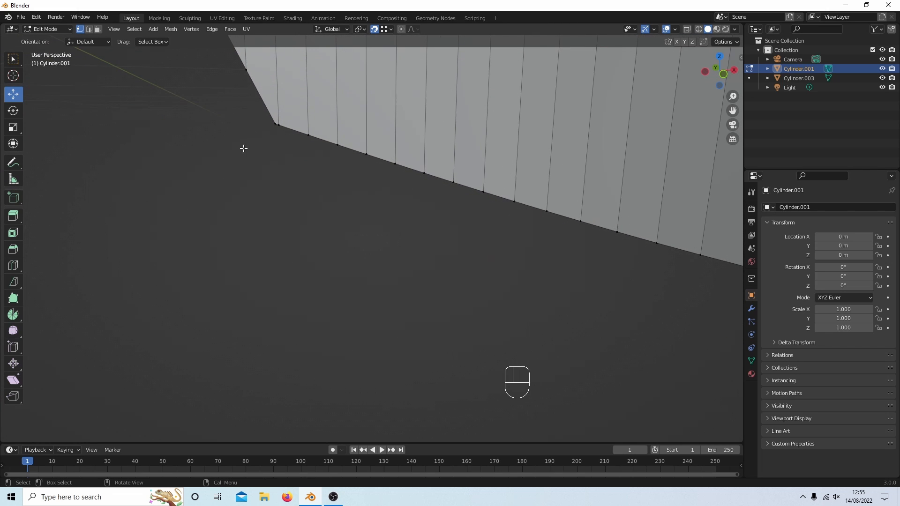
click(276, 124)
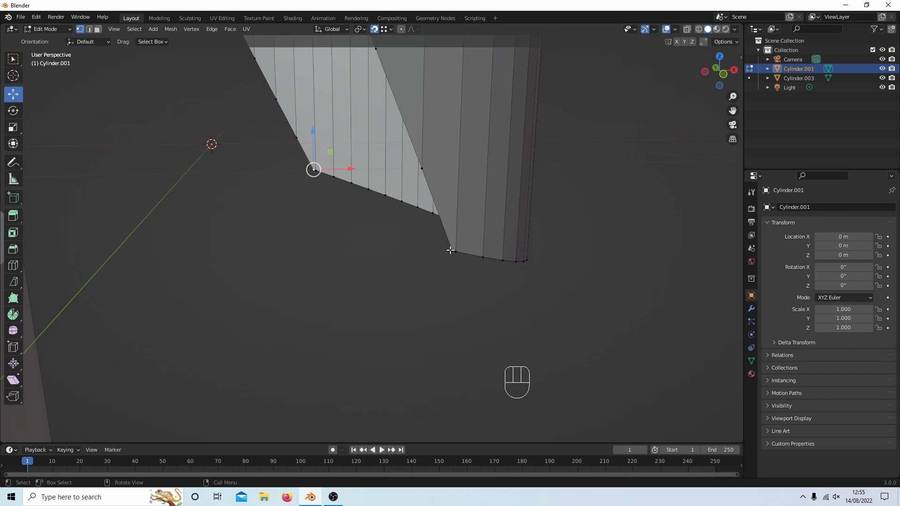
key(E)
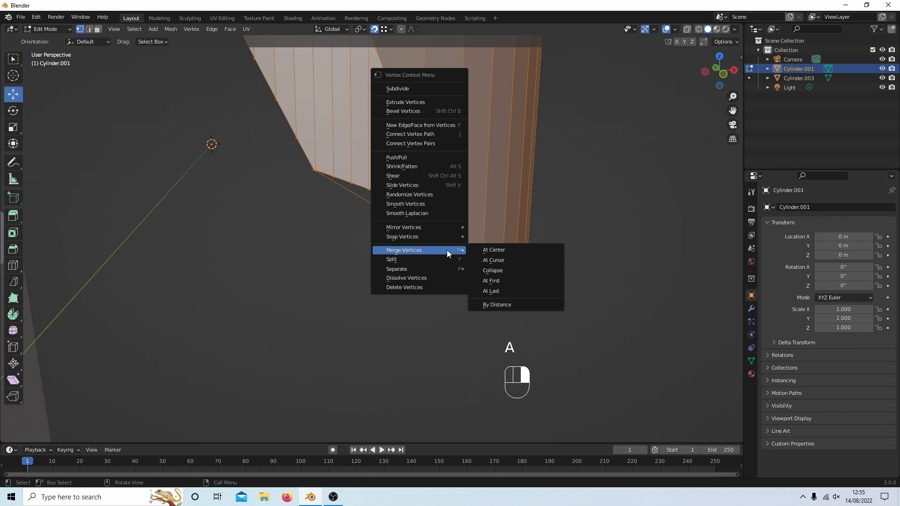
mouse_move(499, 304)
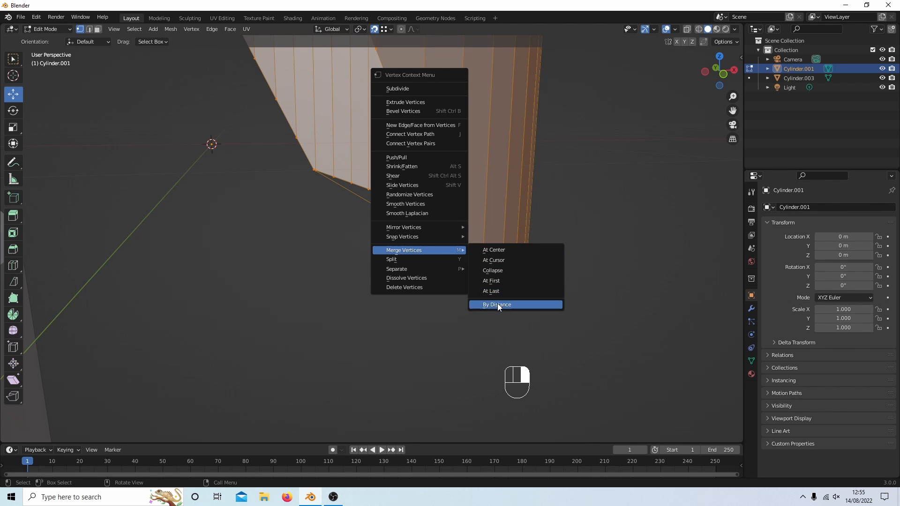
Merge Cylinder.001's overlapping cut-seam vertices using Merge Vertices > By Distance.
click(497, 305)
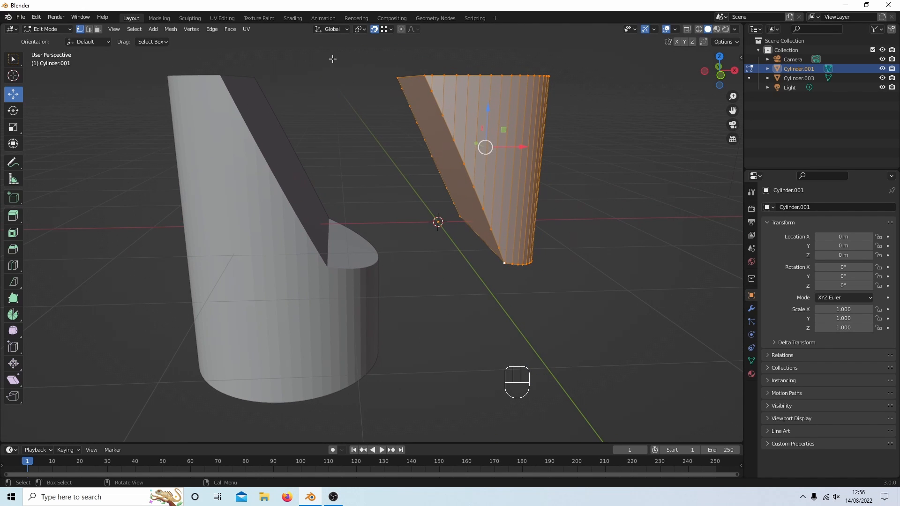
mouse_move(338, 276)
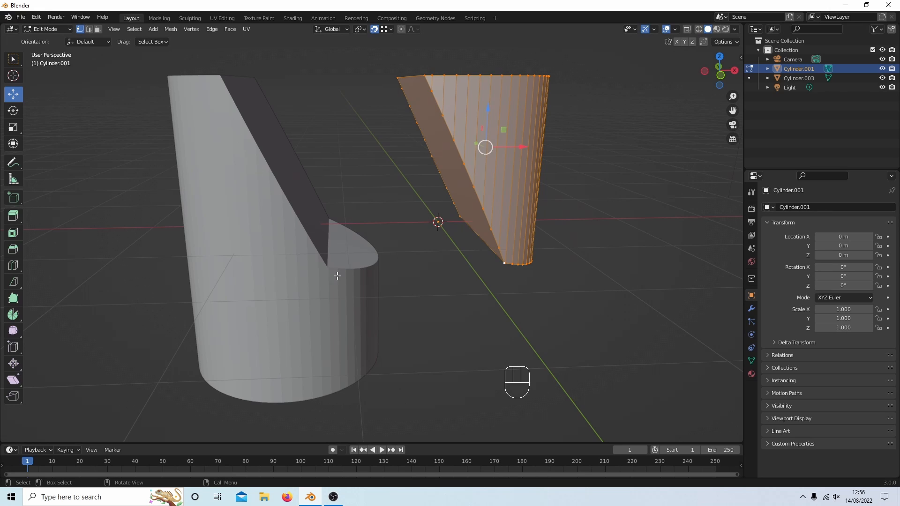
mouse_move(244, 129)
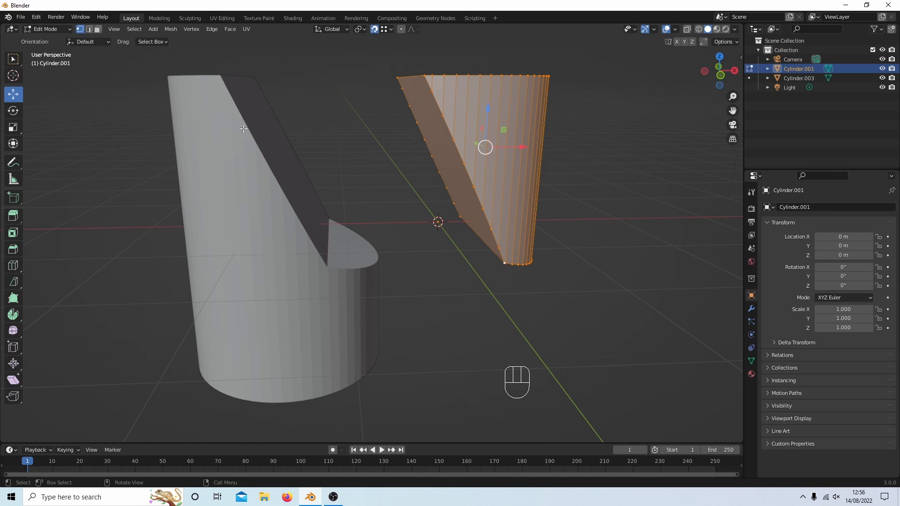